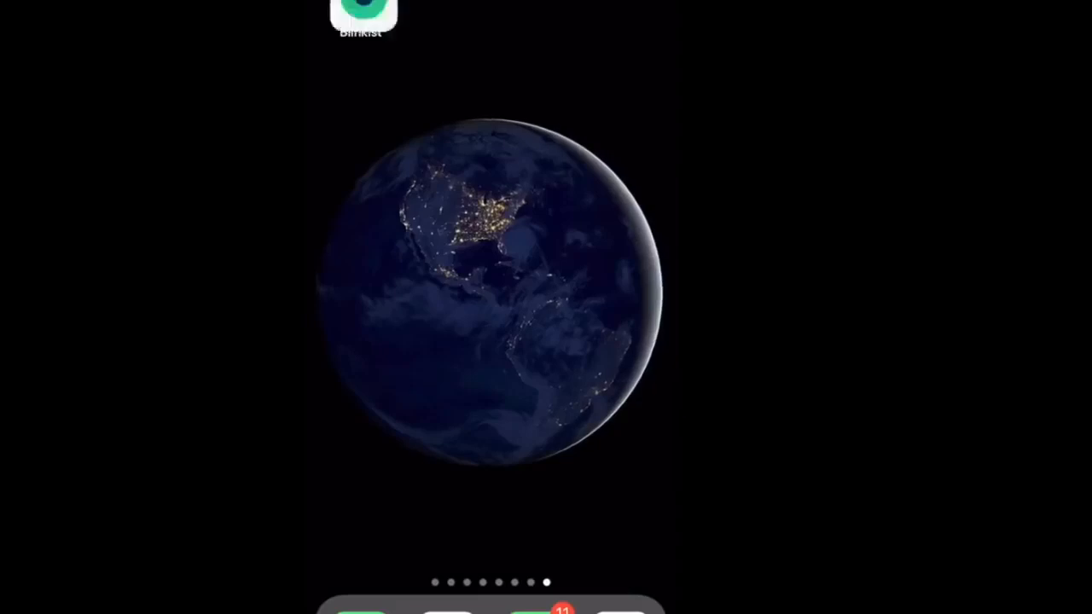
Launch Blinkist and browse the Psychology recommendations down to the A–Z saved books Library.
{"action": "left_click", "coordinate": [360, 8]}
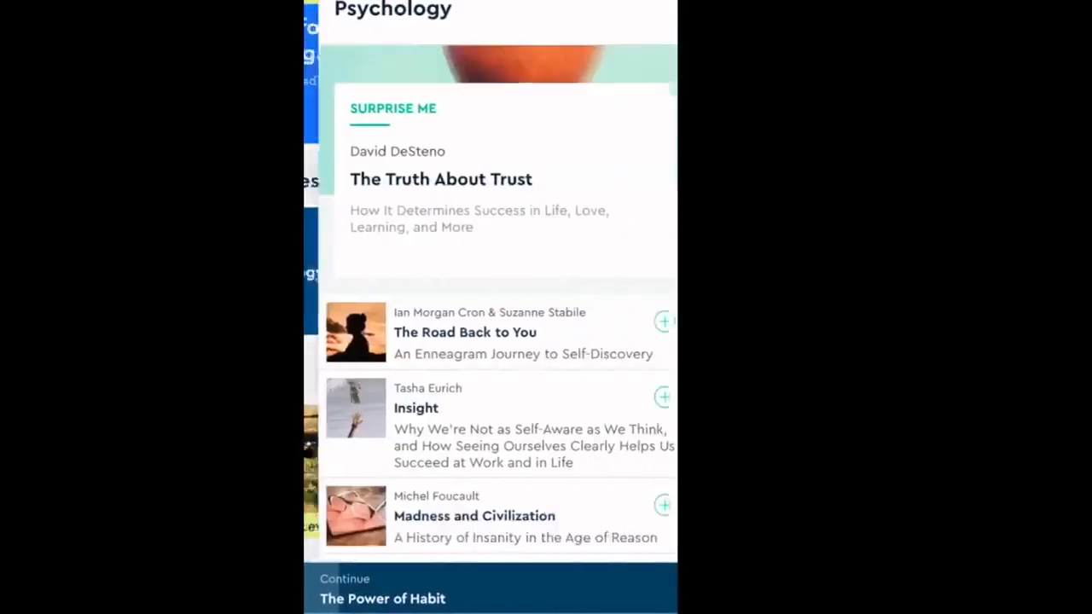
{"action": "scroll", "scroll_direction": "down", "scroll_amount": 3}
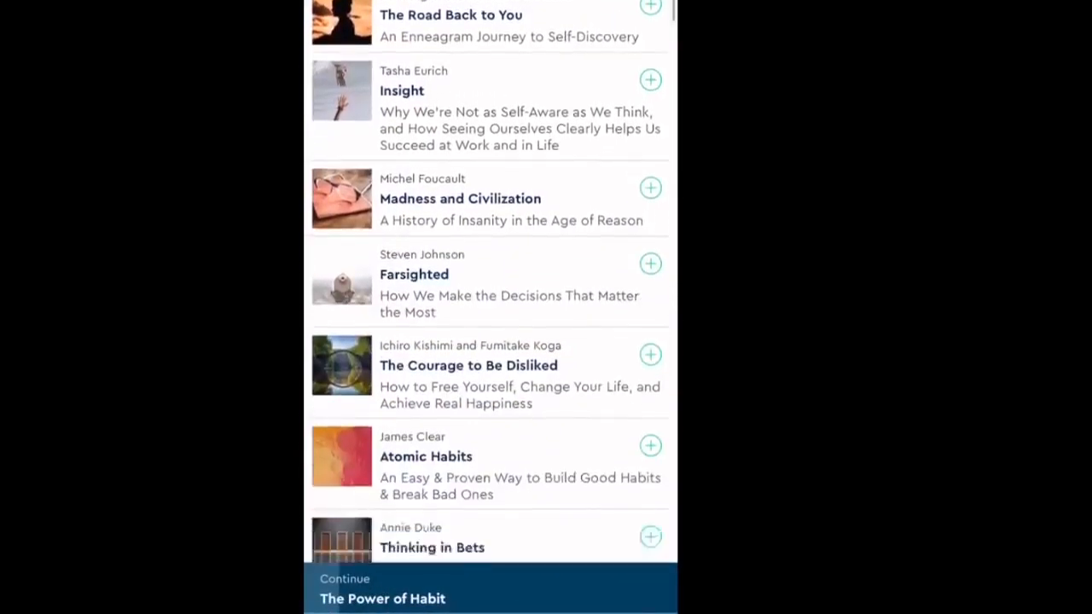
{"action": "scroll", "scroll_direction": "down", "scroll_amount": 3}
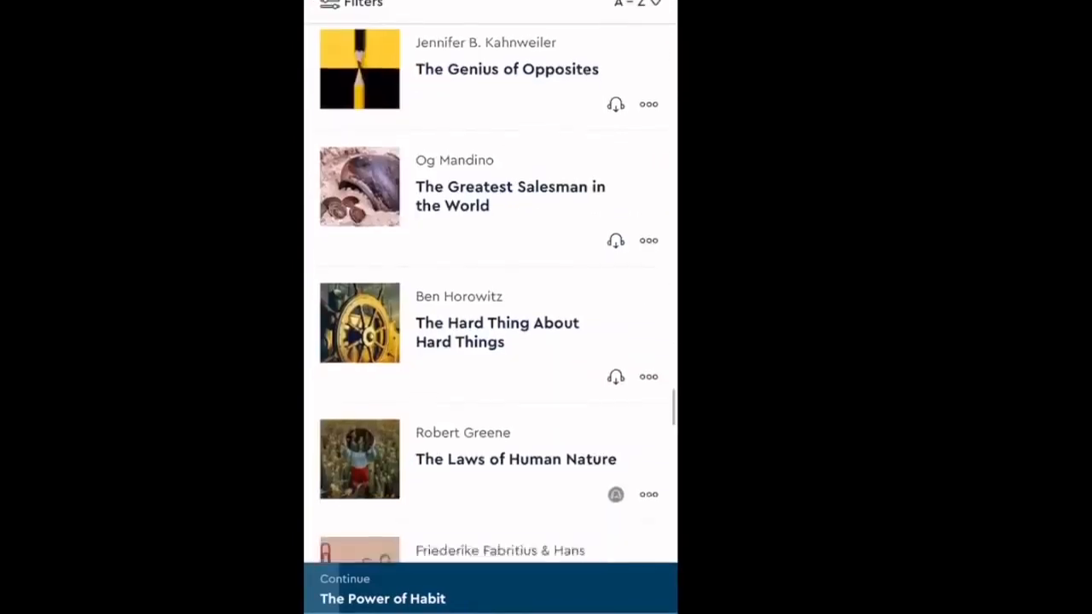
{"action": "scroll", "scroll_direction": "down", "scroll_amount": 3}
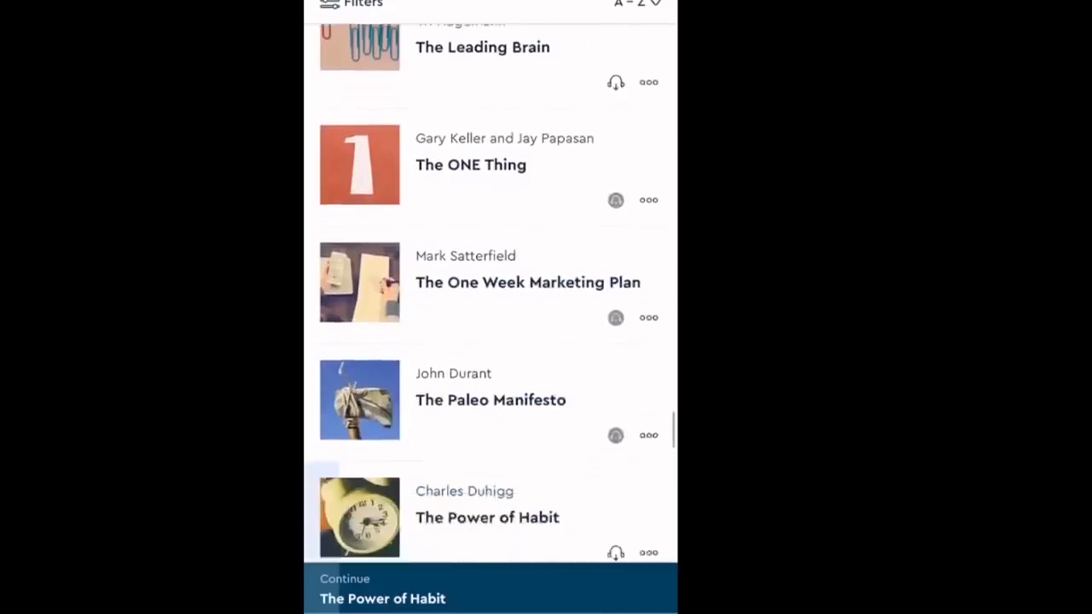